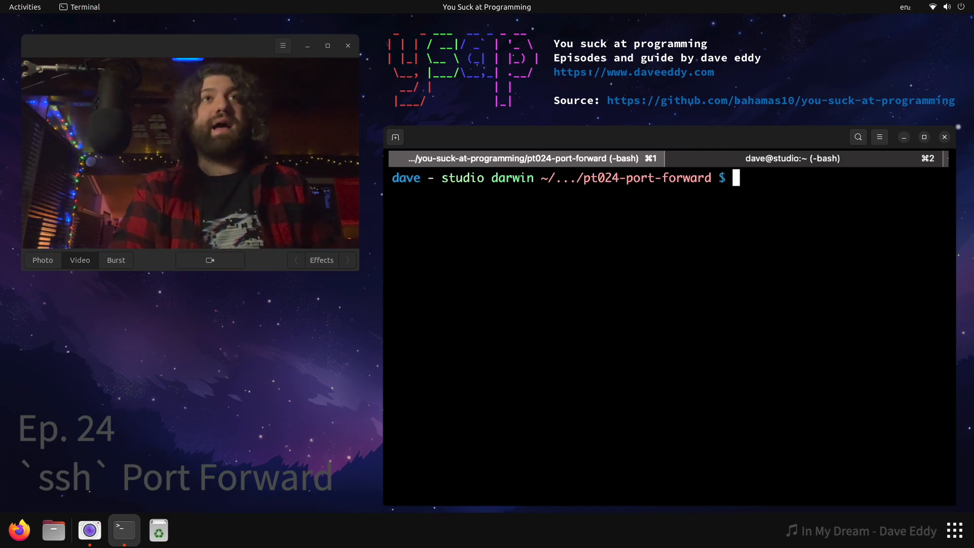
Step: Run curl localhost:8000/ locally to request the web server directly
text(curl lo)
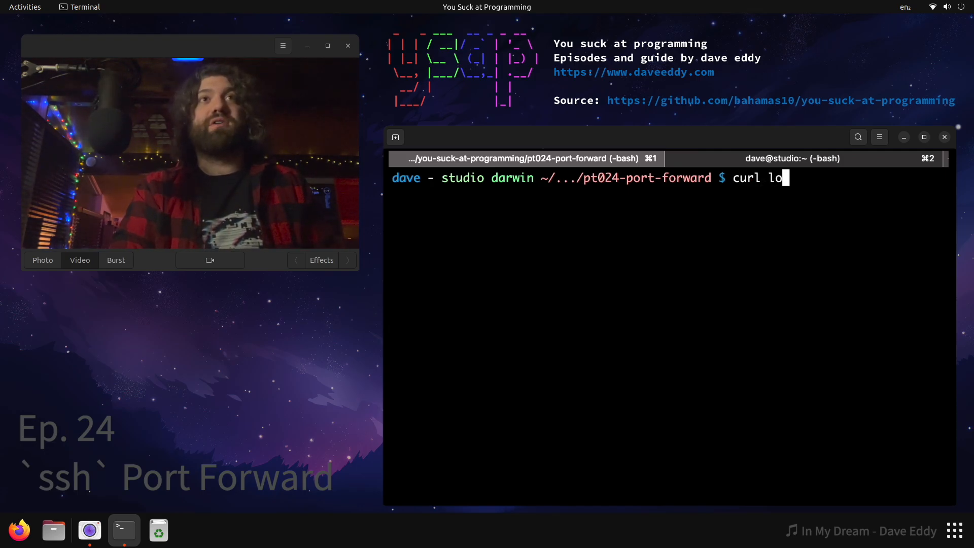
text(calhost:8000/)
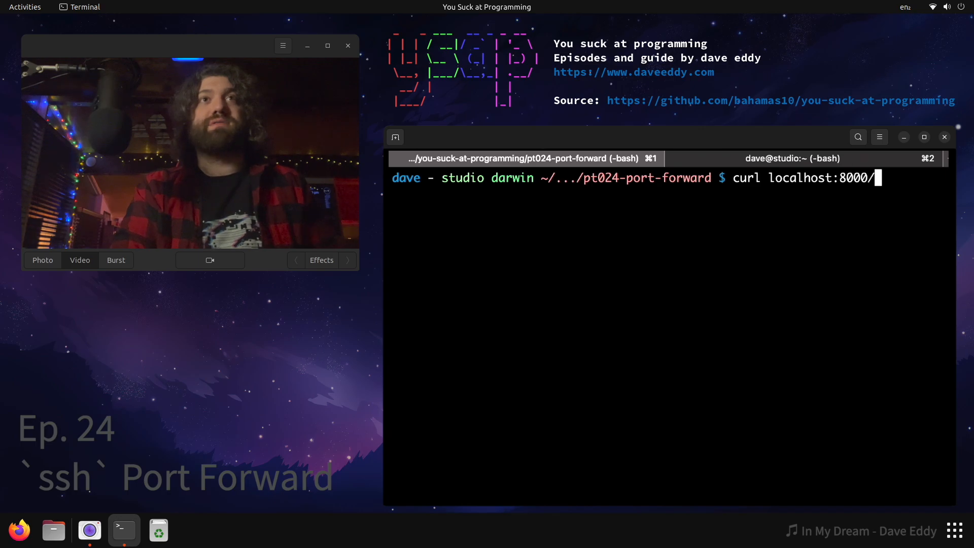
key(Return)
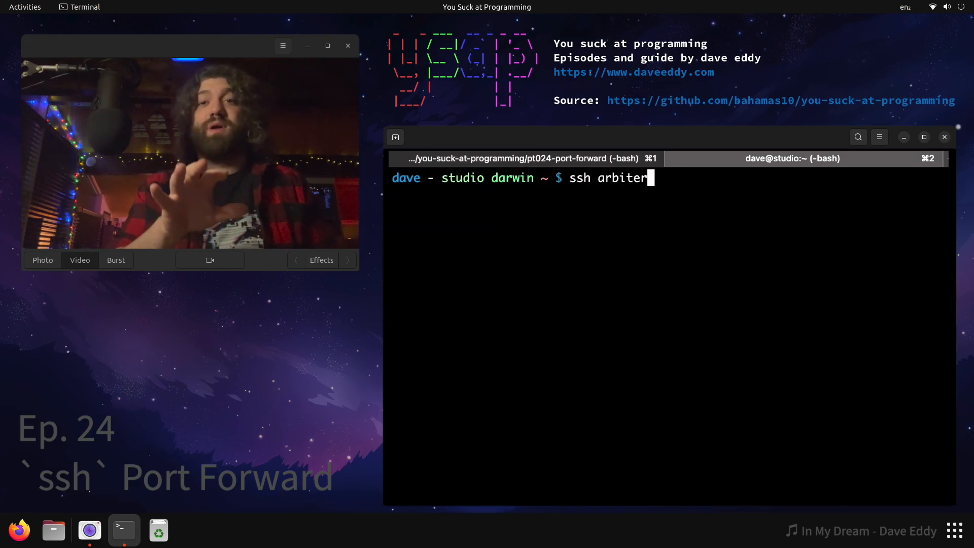
Step: SSH into arbiter and enter curl localhost:8000 on its remote shell
key(Return)
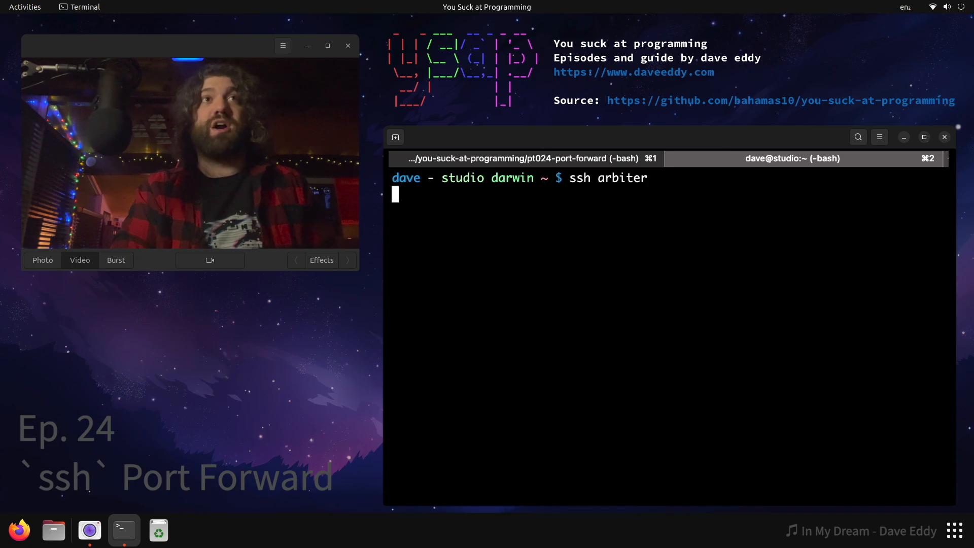
text(curl lo)
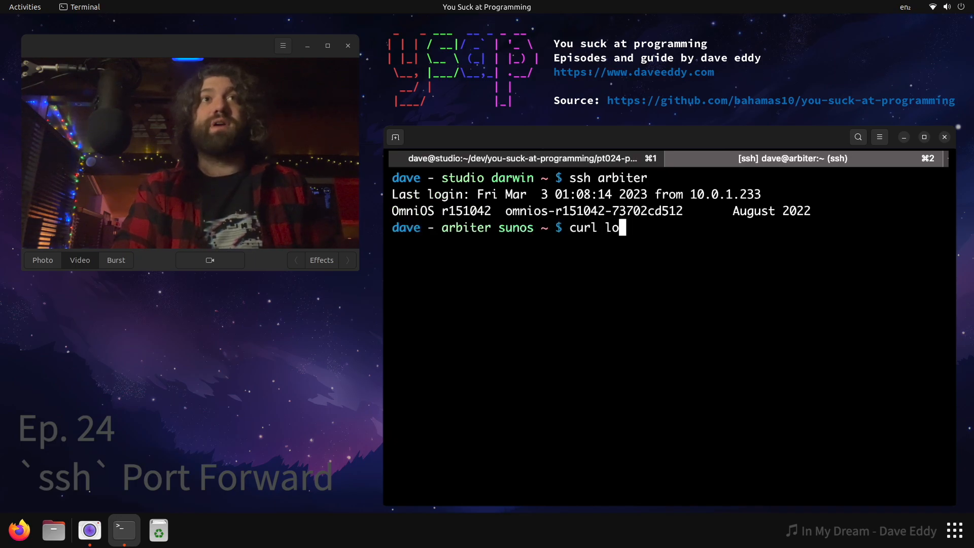
text(calhost:8000)
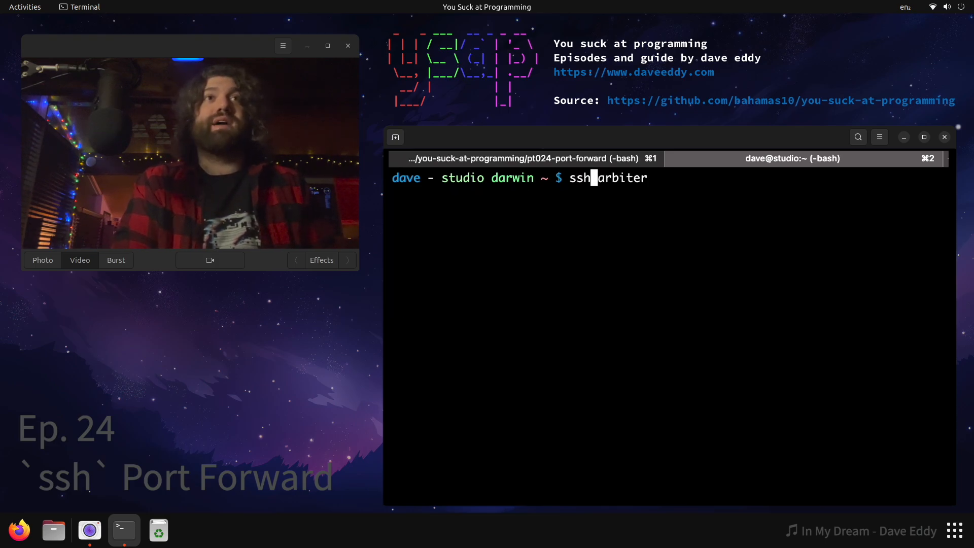
Step: Run ssh -L 8000:localhost:8000 arbiter to tunnel local port 8000 to arbiter
text(-L)
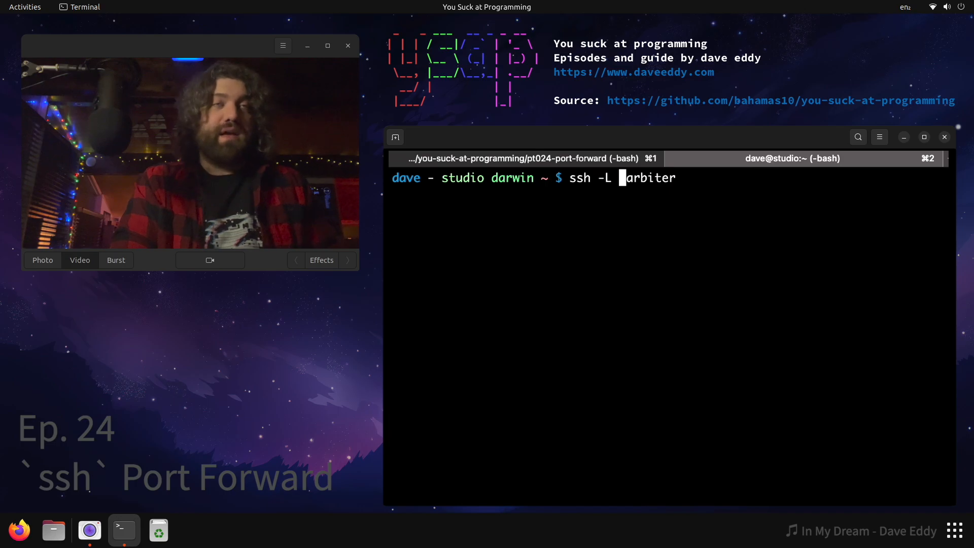
text(8000:localhost)
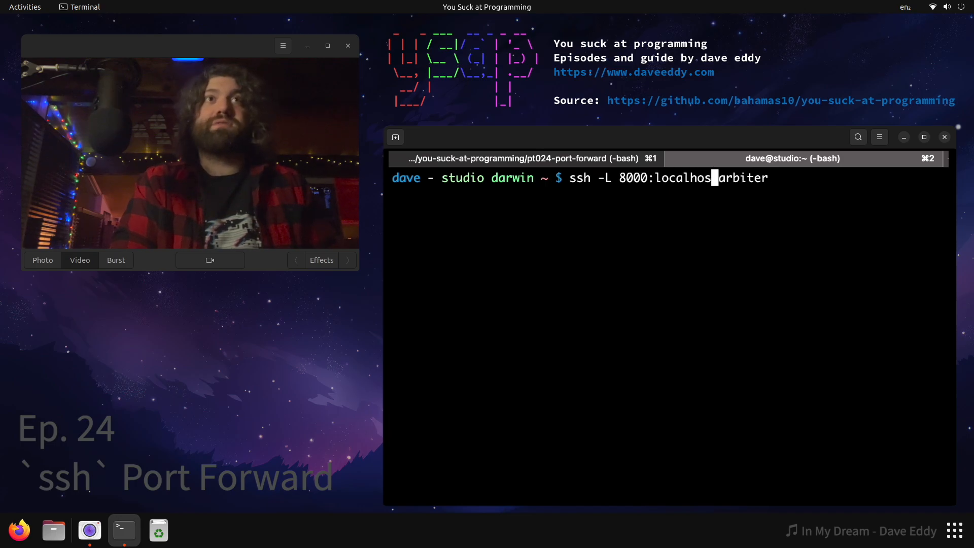
text(:8000)
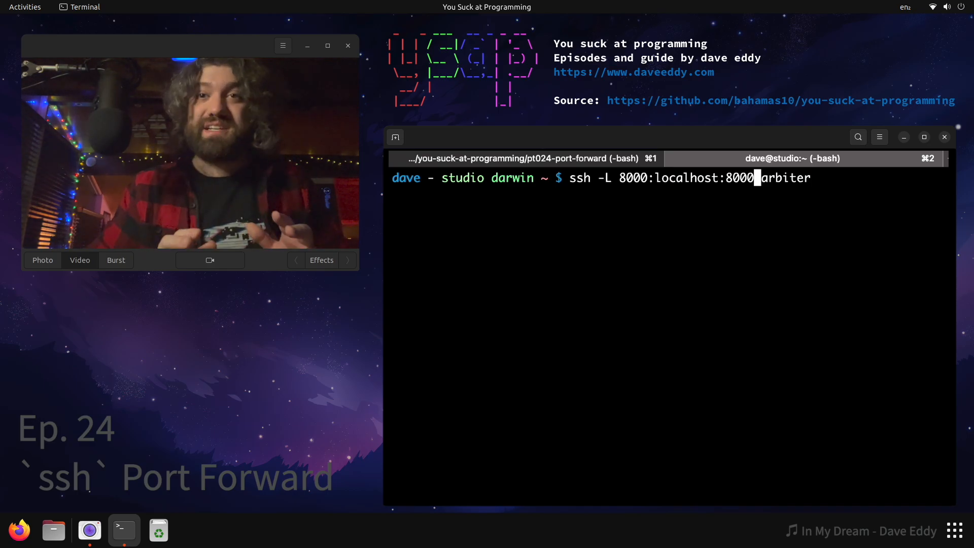
key(Return)
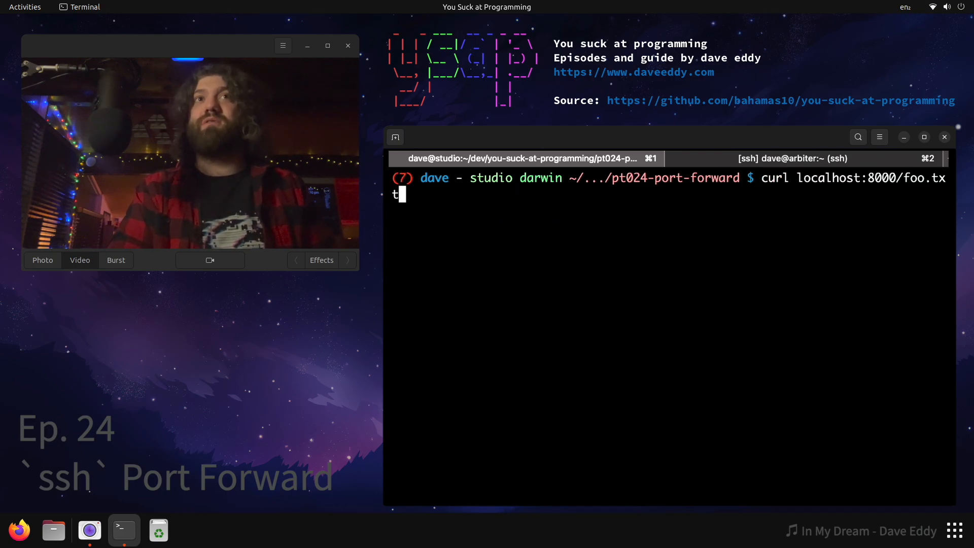
Step: Run curl localhost:8000/foo.txt through the tunnel, receiving 'hello tiktok' from arbiter
key(Return)
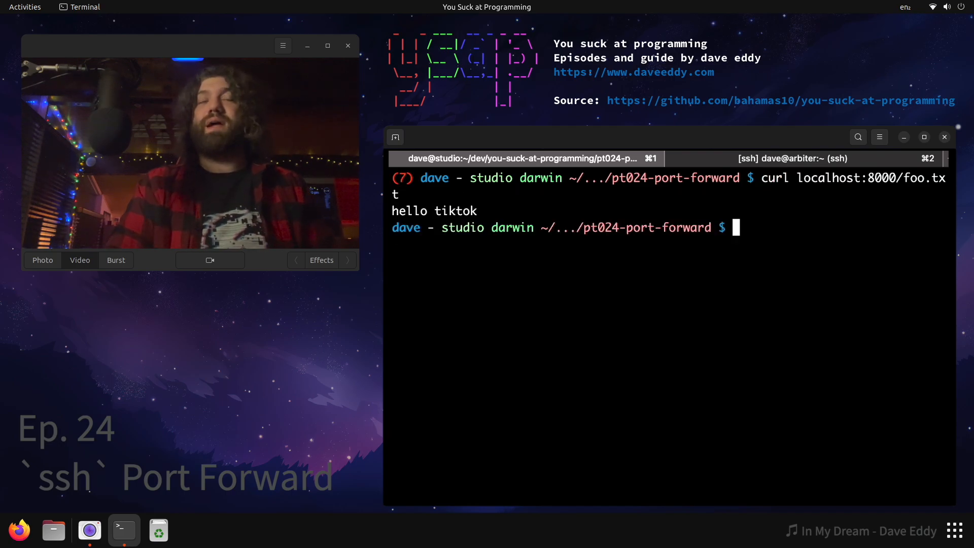
key(Return)
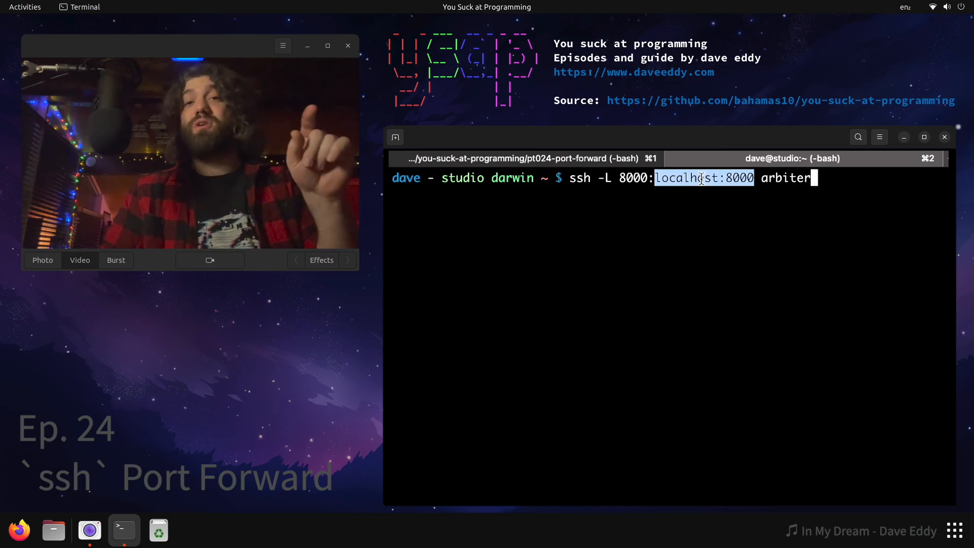
Step: Tunnel with -L 1234:localhost:8000 arbiter and fetch foo.txt on localhost:1234
double_click(786, 177)
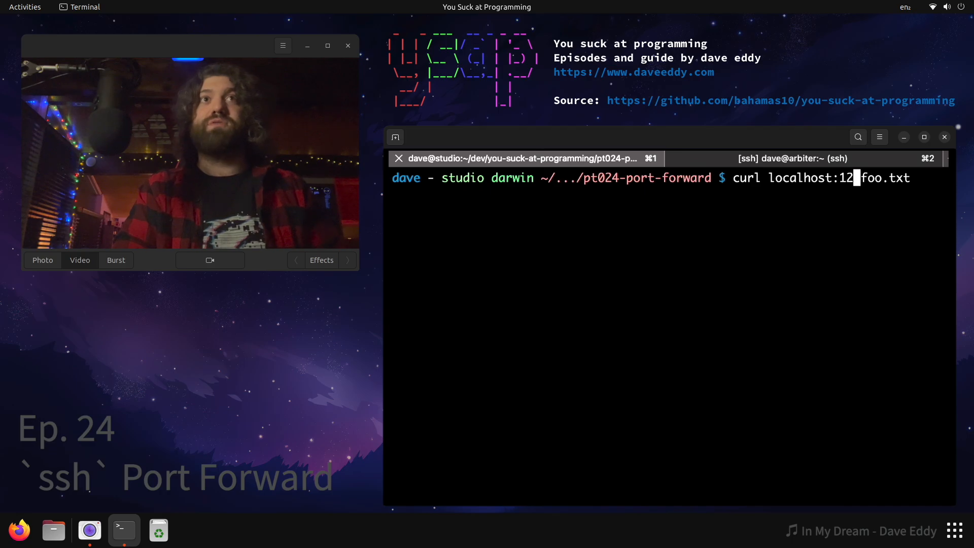
key(Return)
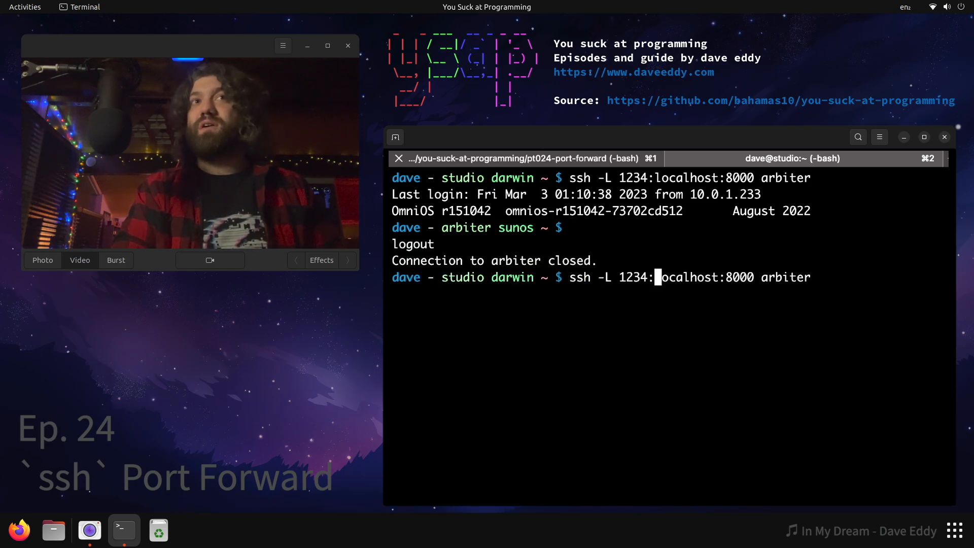
Step: Reconnect with ssh -L 1234:void:8000 arbiter so port 1234 reaches void's port 8000
key(Right)
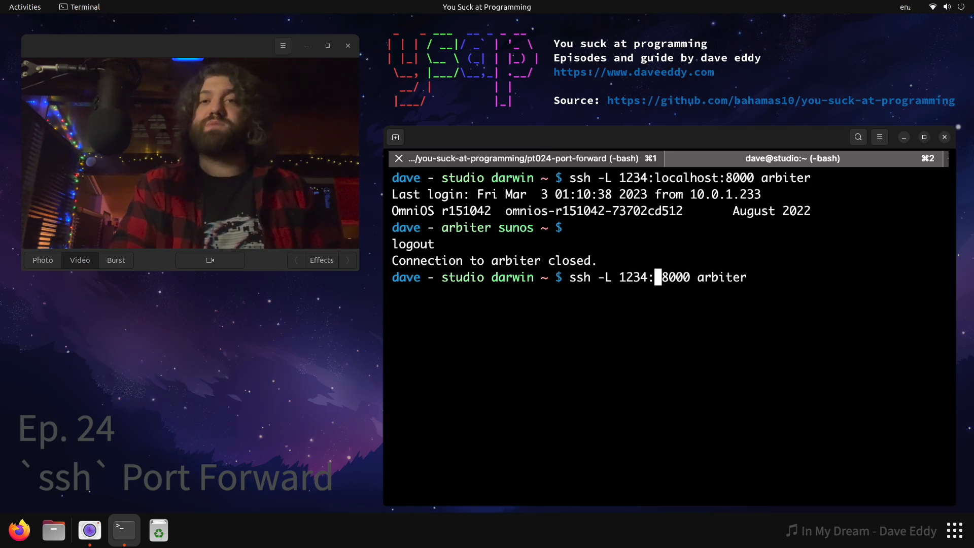
text(void)
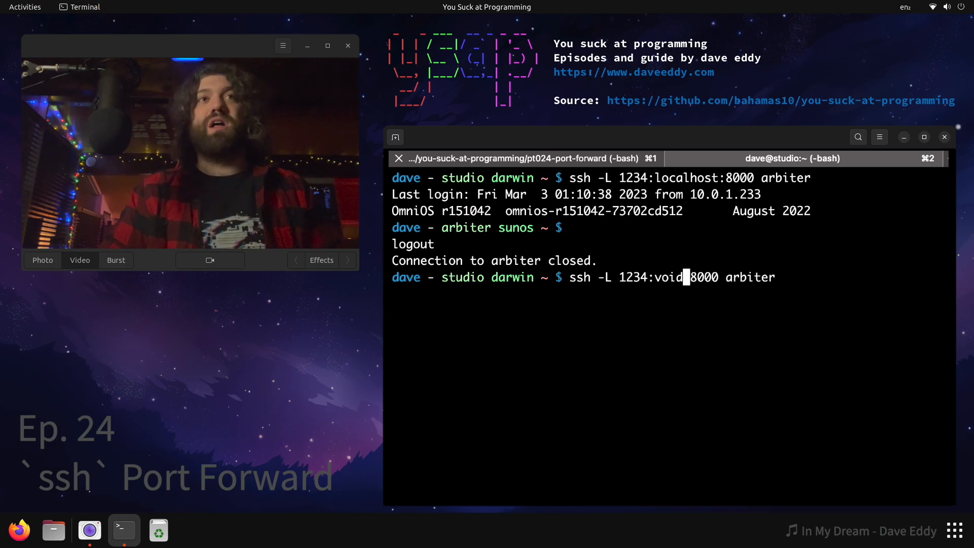
key(Return)
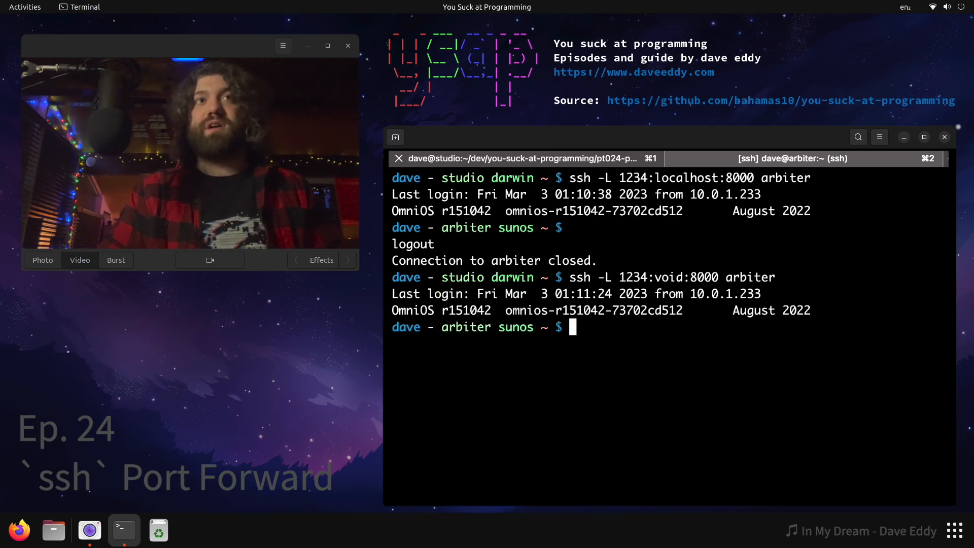
mouse_move(522, 159)
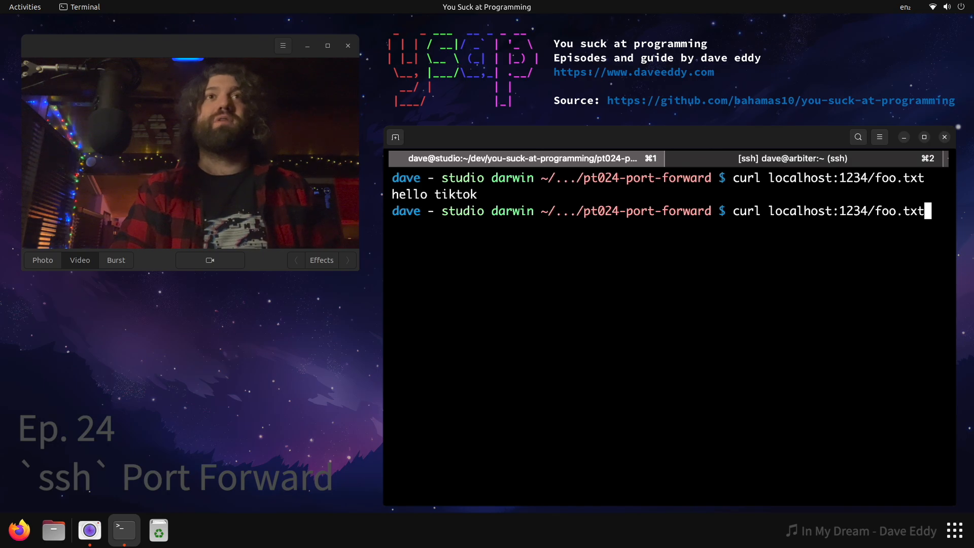
Step: Rerun curl localhost:1234/foo.txt, now answered by void: 'hi from a different machine'
key(Return)
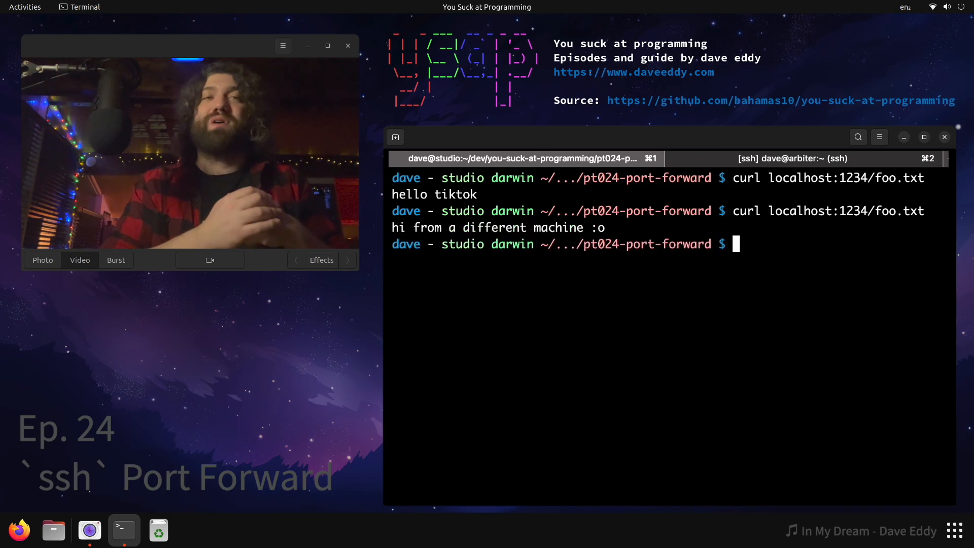